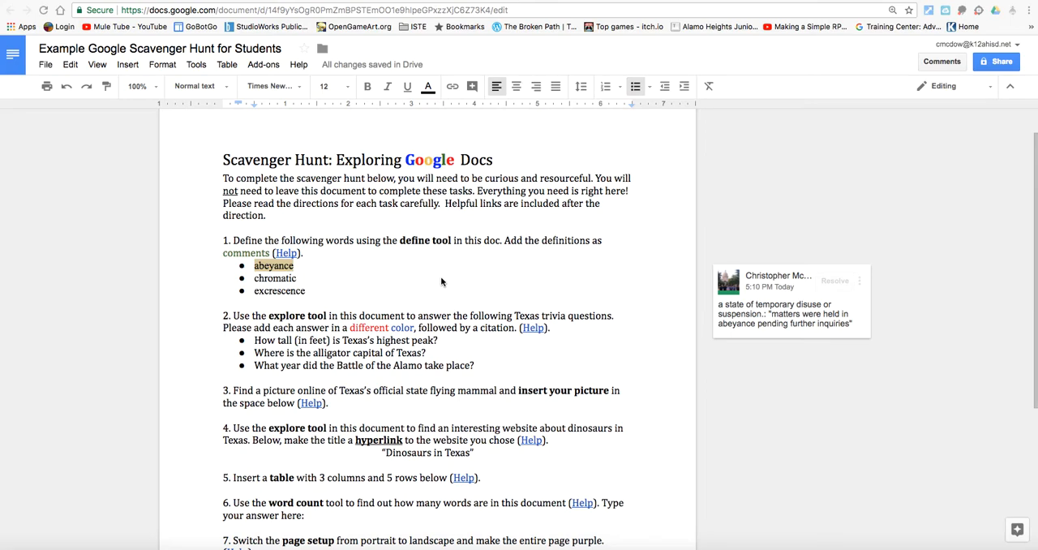
pyautogui.moveTo(314, 318)
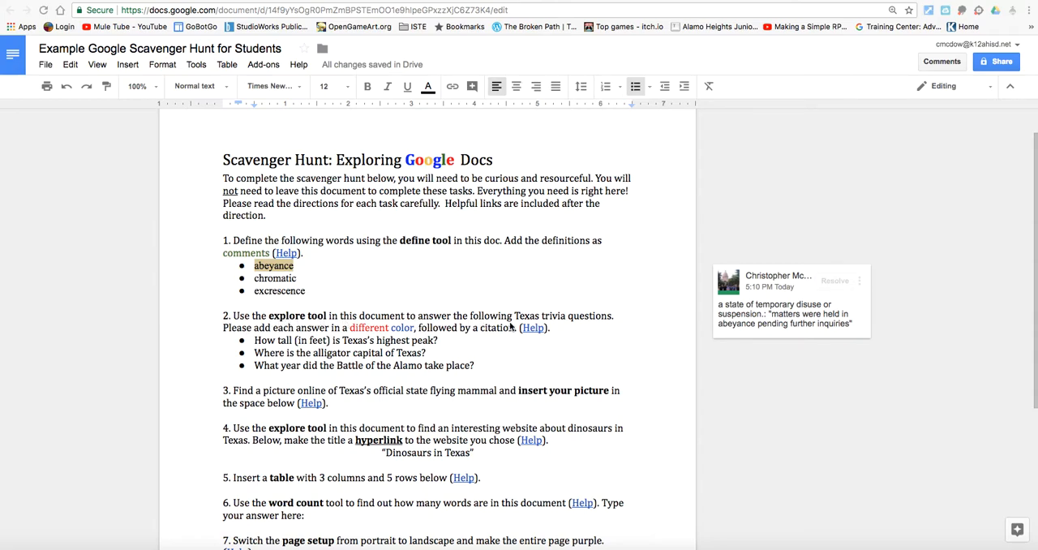
pyautogui.moveTo(619, 324)
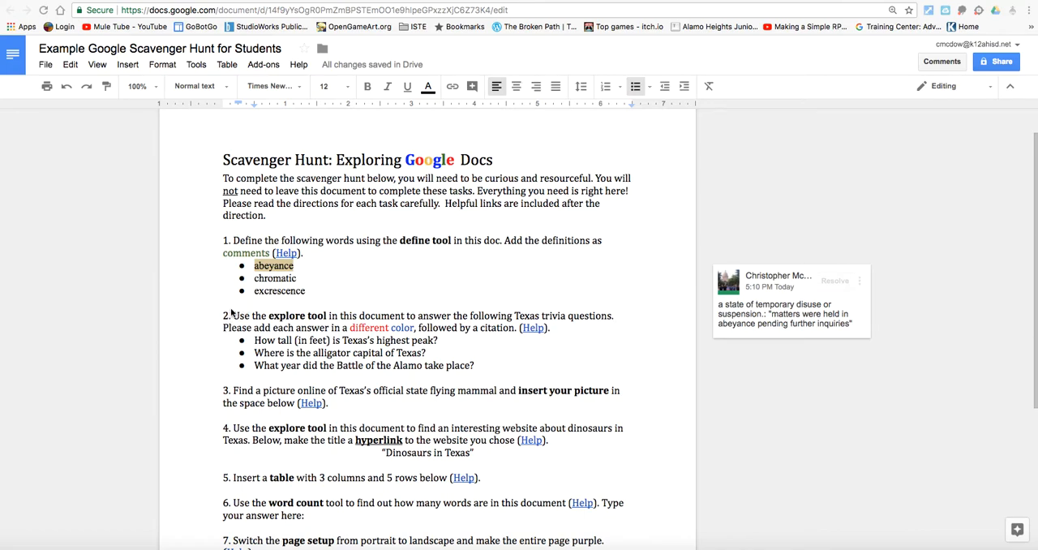
pyautogui.moveTo(405, 336)
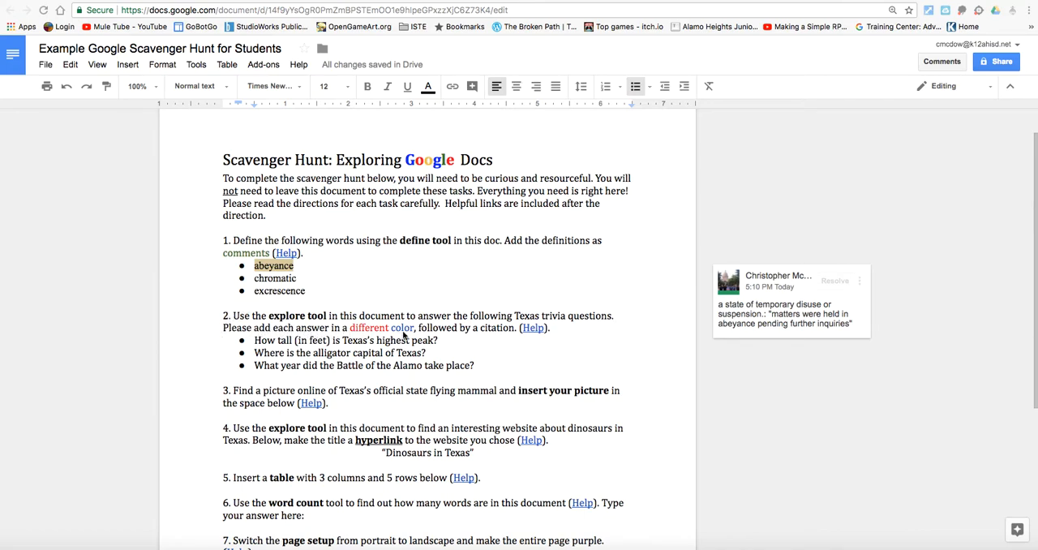
pyautogui.moveTo(506, 337)
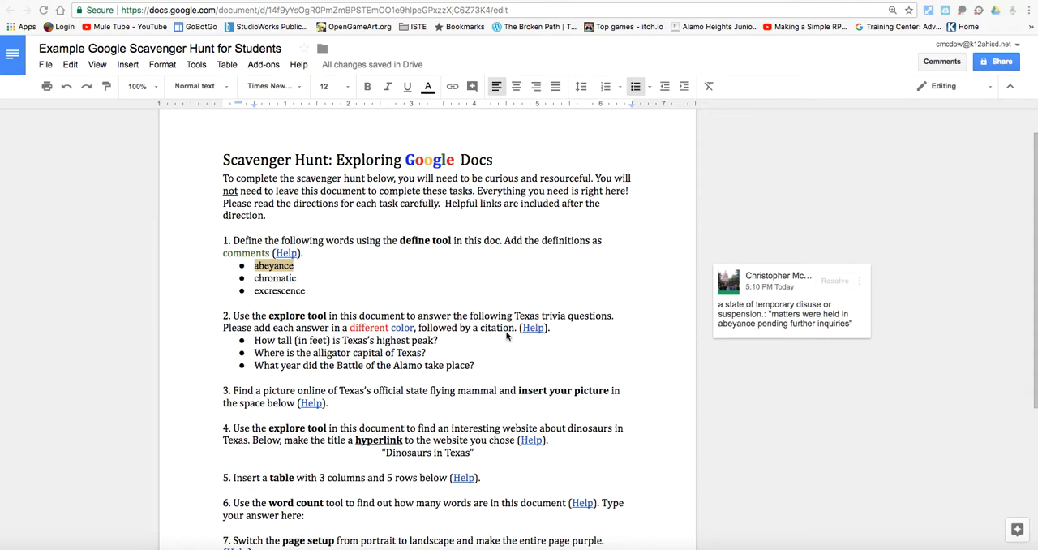
pyautogui.moveTo(306, 324)
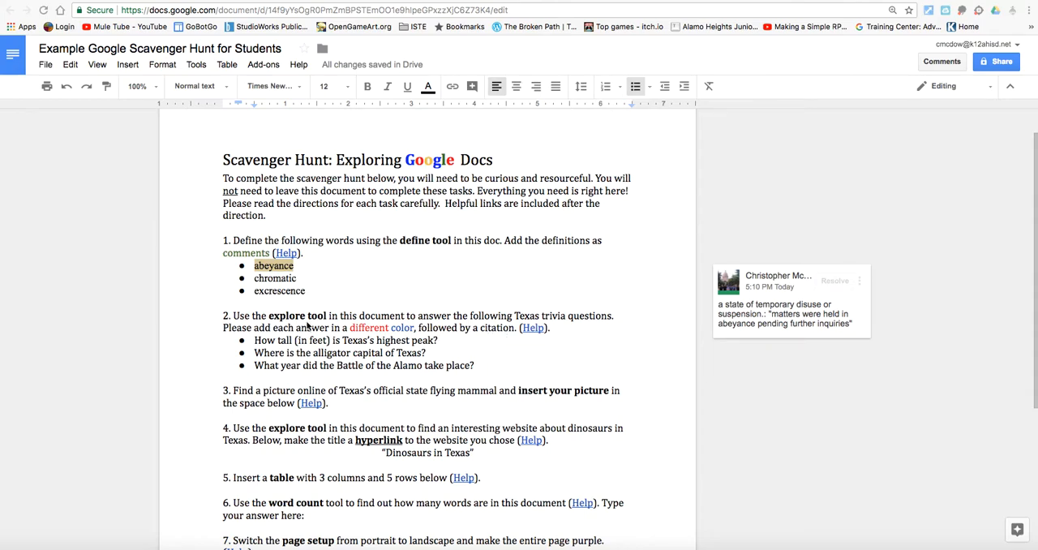
pyautogui.moveTo(386, 337)
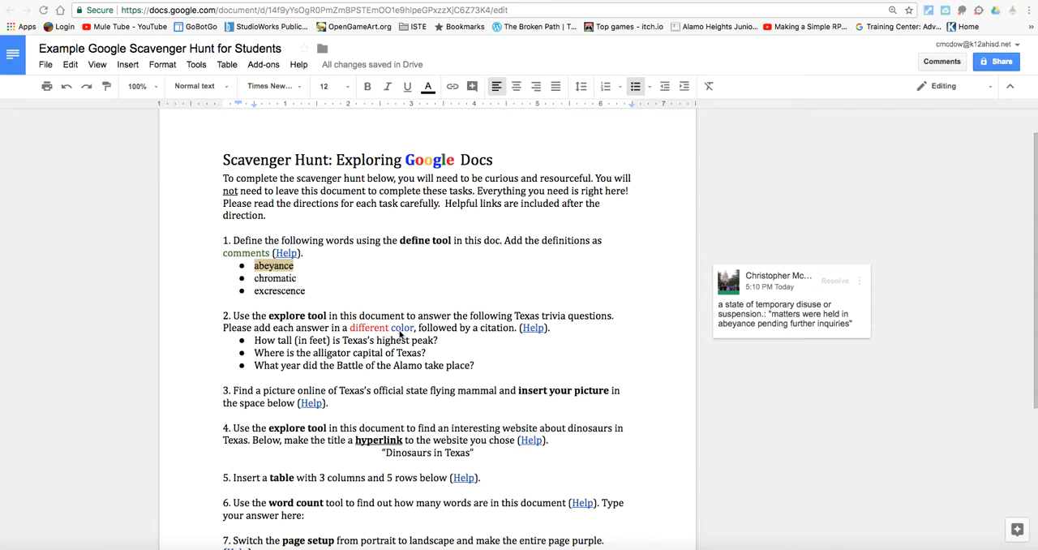
pyautogui.moveTo(514, 338)
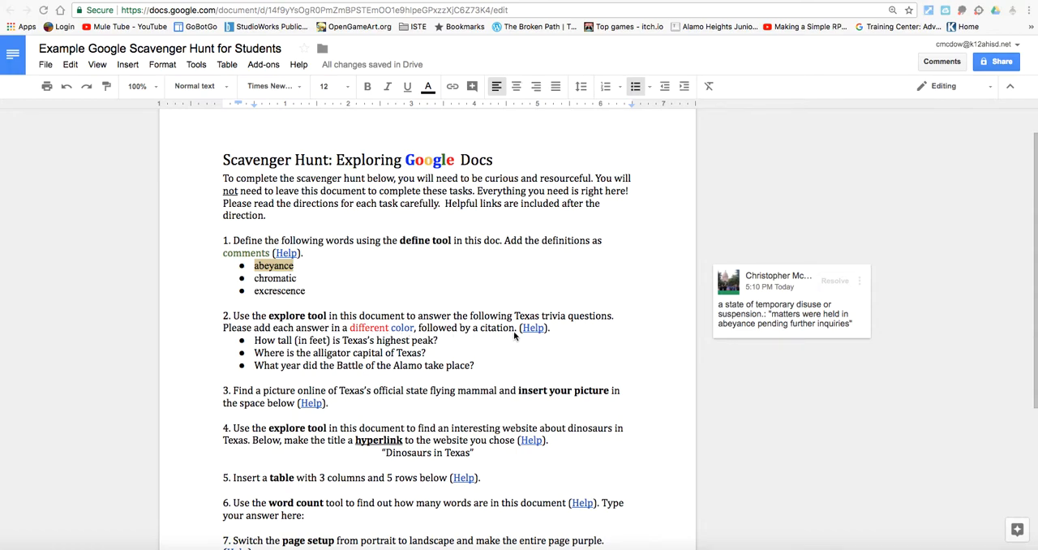
pyautogui.moveTo(500, 342)
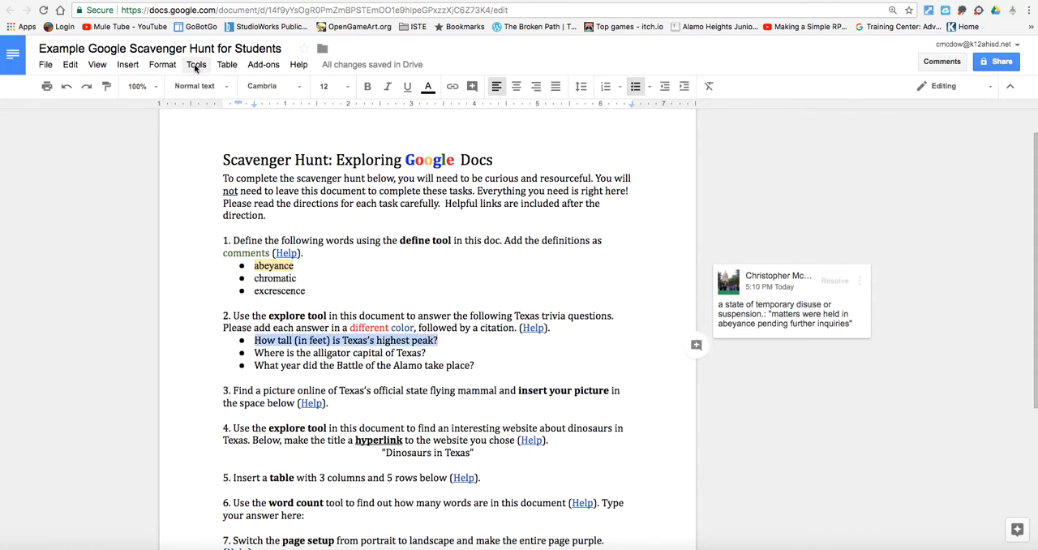
pyautogui.click(196, 65)
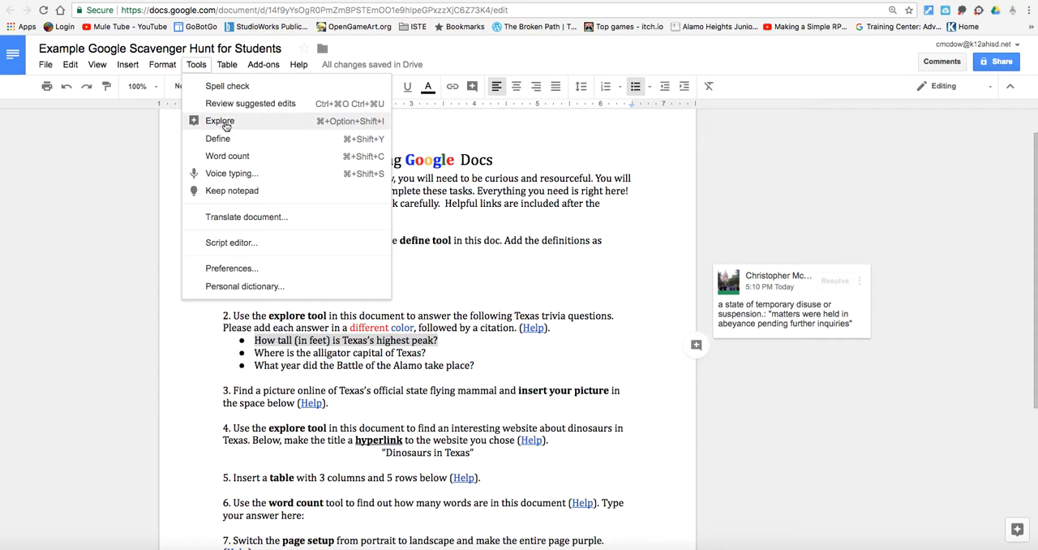
pyautogui.moveTo(316, 161)
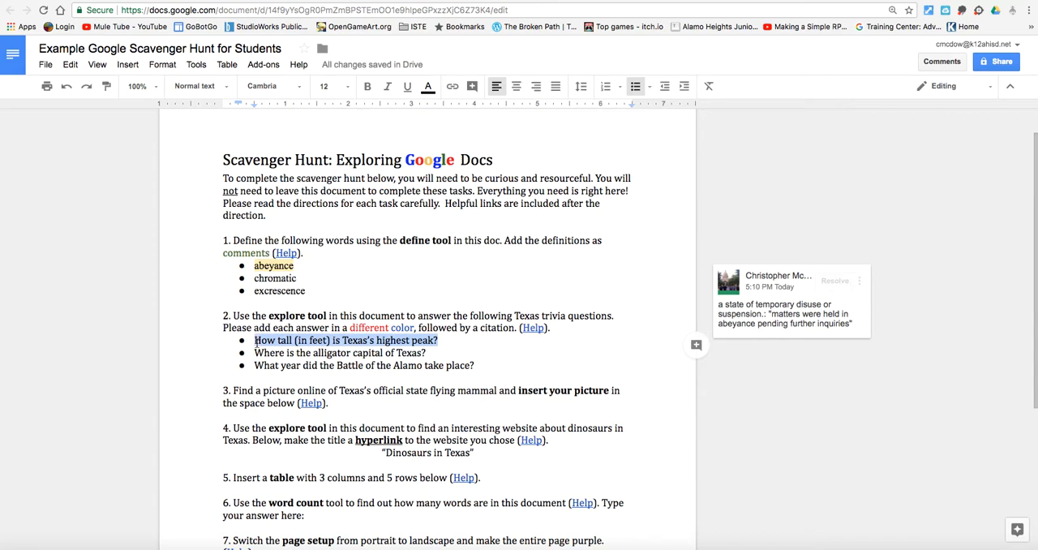
# Explore the highest-peak question from its context menu, bringing up Guadalupe Peak results.
pyautogui.rightClick(345, 341)
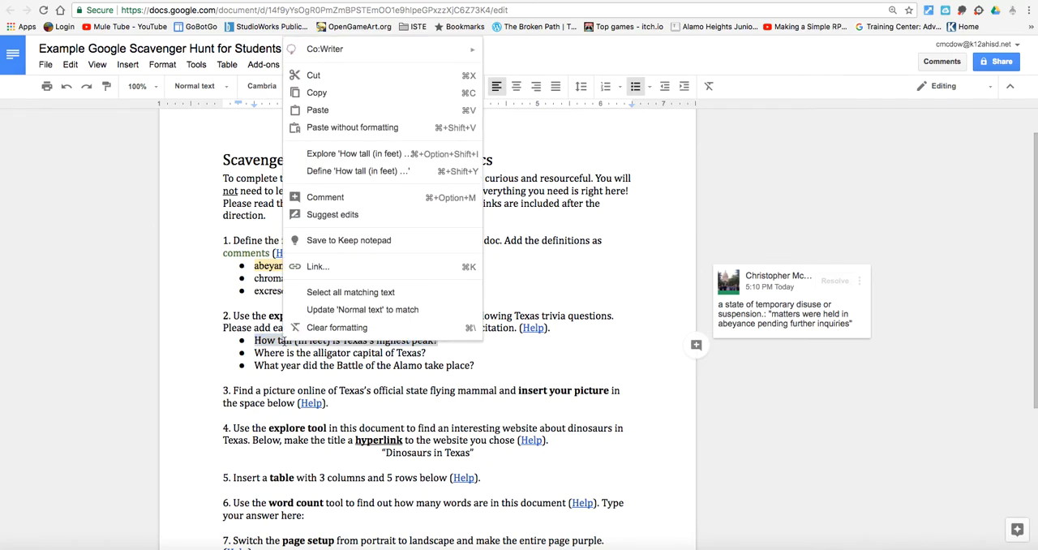
pyautogui.click(355, 153)
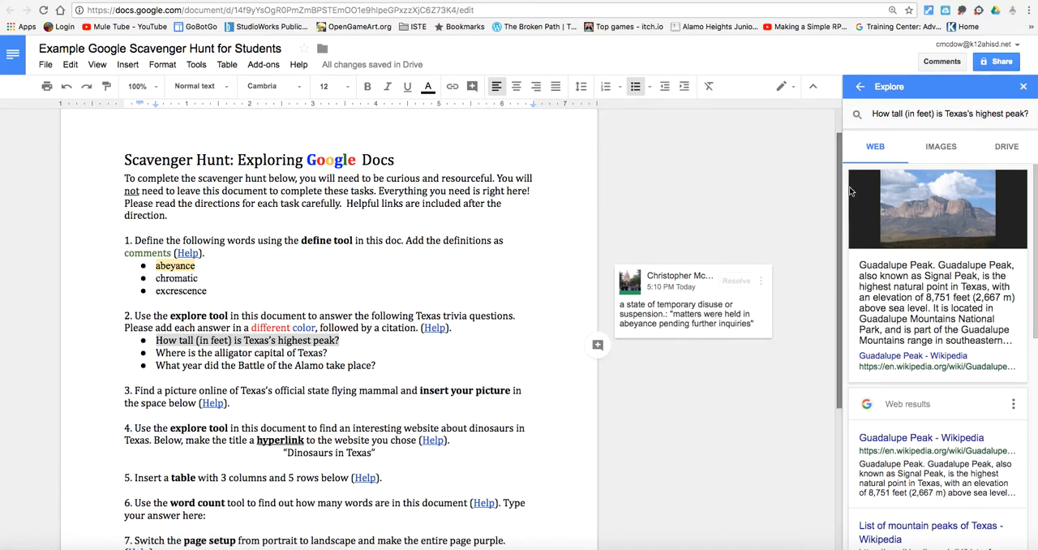
# Add the answer '8,751 ft.' right after the Texas highest-peak question bullet.
pyautogui.scroll(-3)
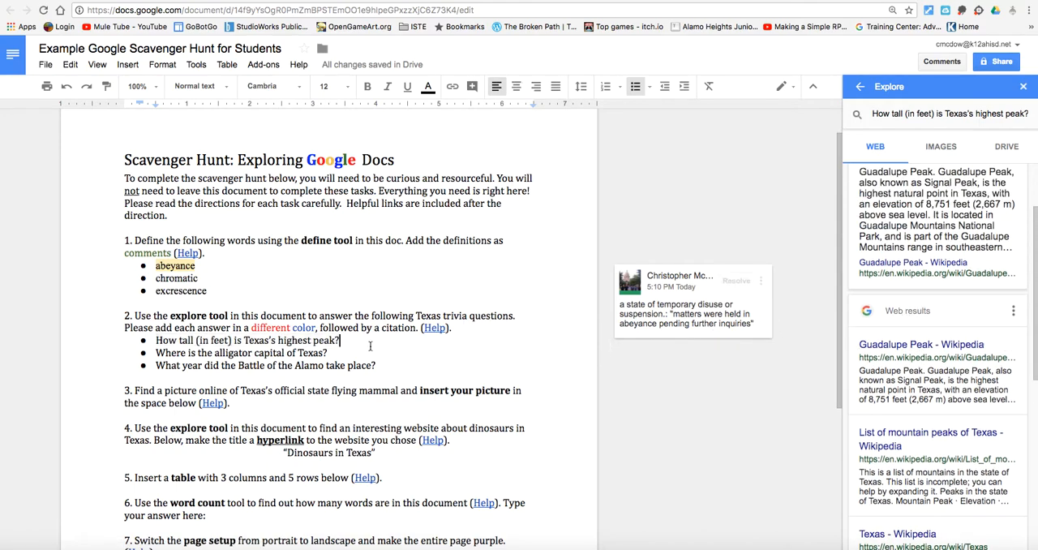
pyautogui.write('8,')
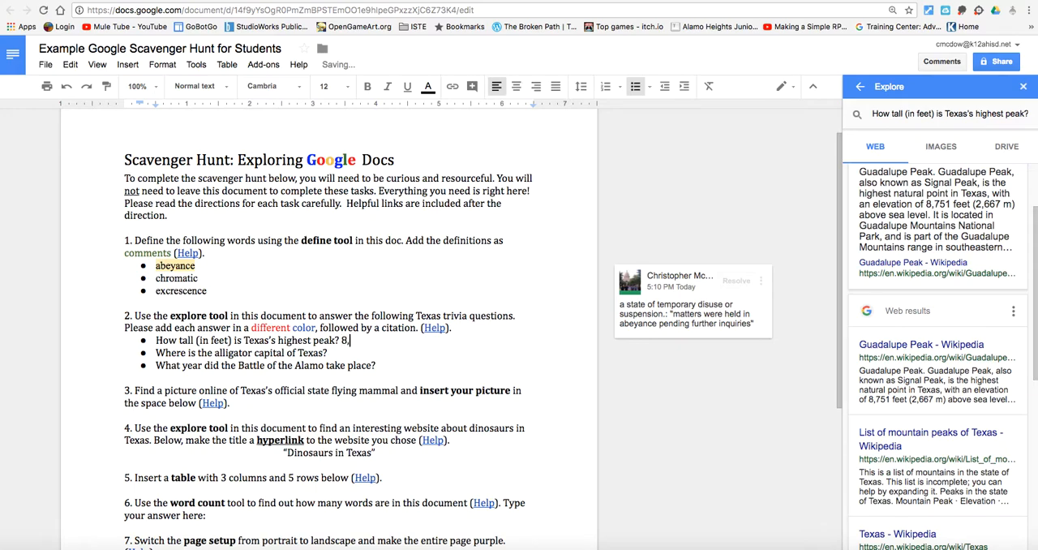
pyautogui.write('751 ft.')
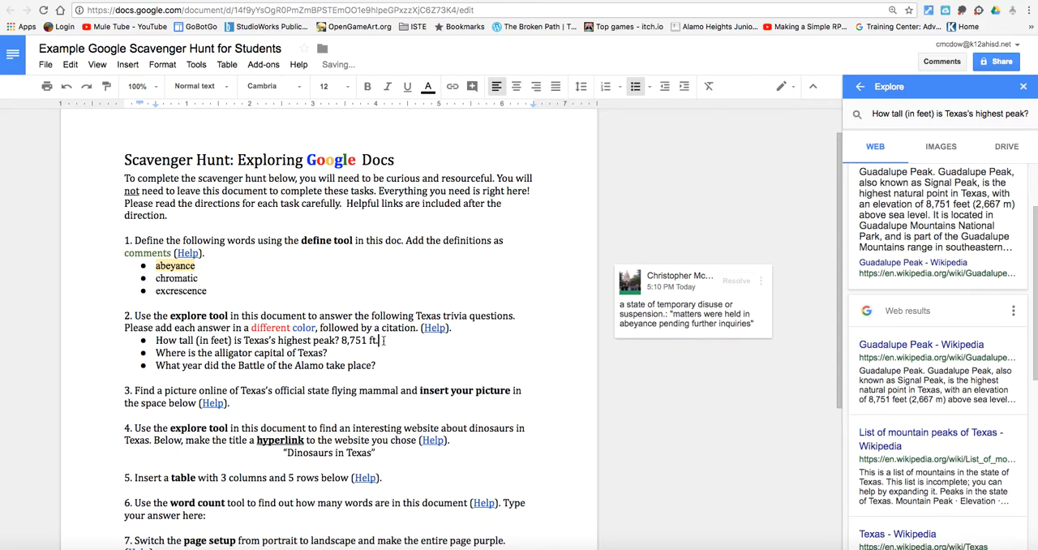
# Recolour the selected '8,751 ft.' answer with a new colour from the Text color palette.
pyautogui.moveTo(341, 341); pyautogui.dragTo(376, 340)
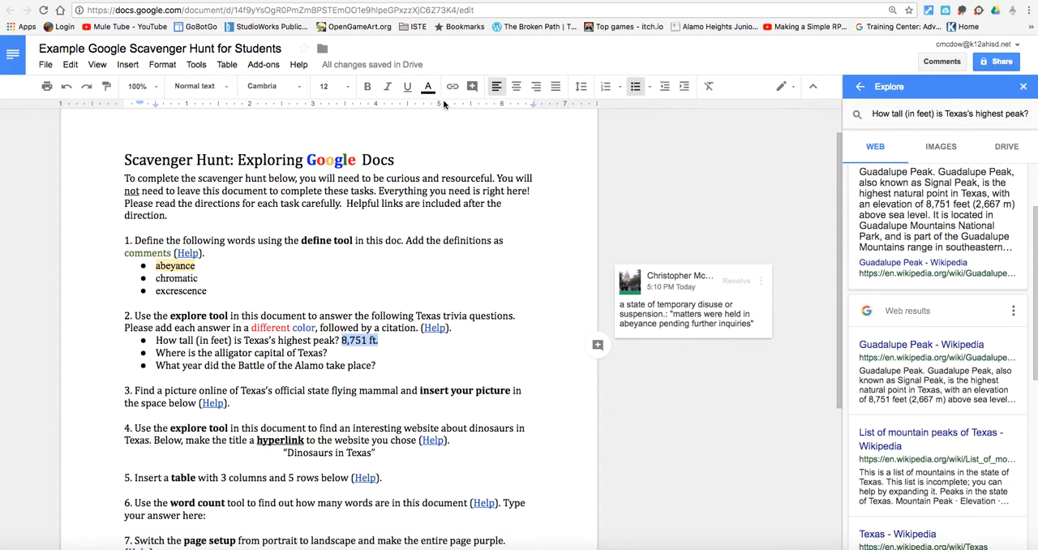
pyautogui.moveTo(428, 86)
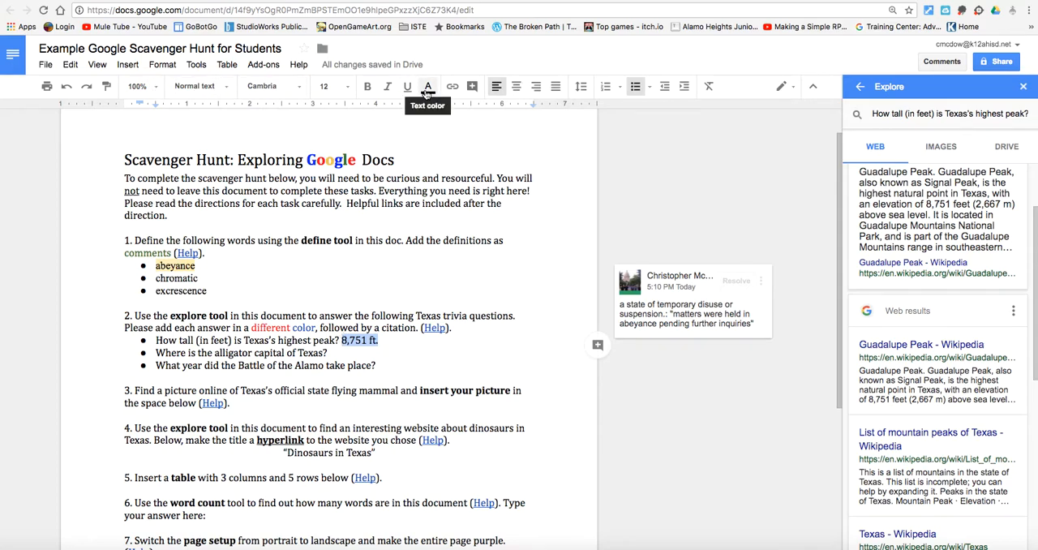
pyautogui.click(428, 87)
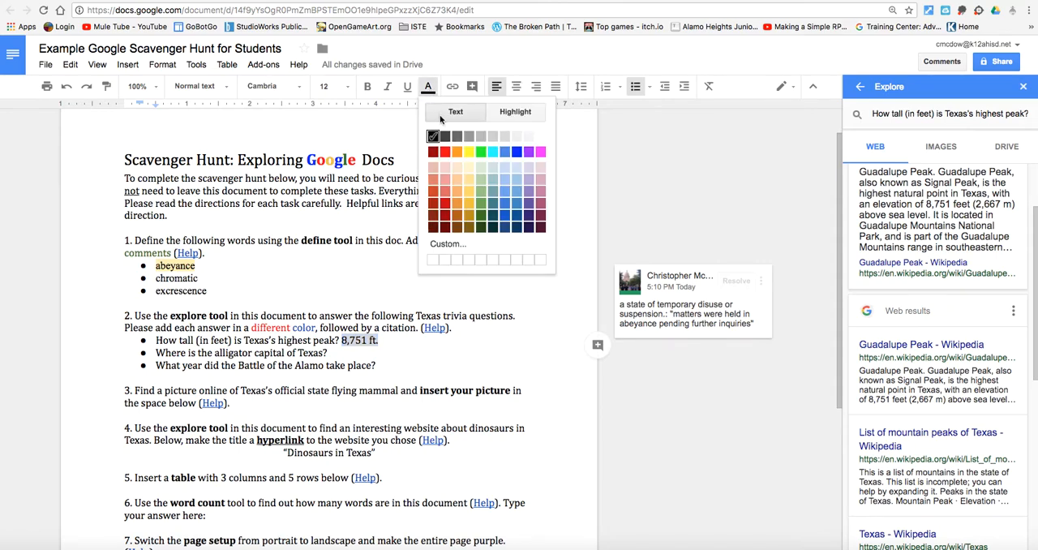
pyautogui.click(515, 111)
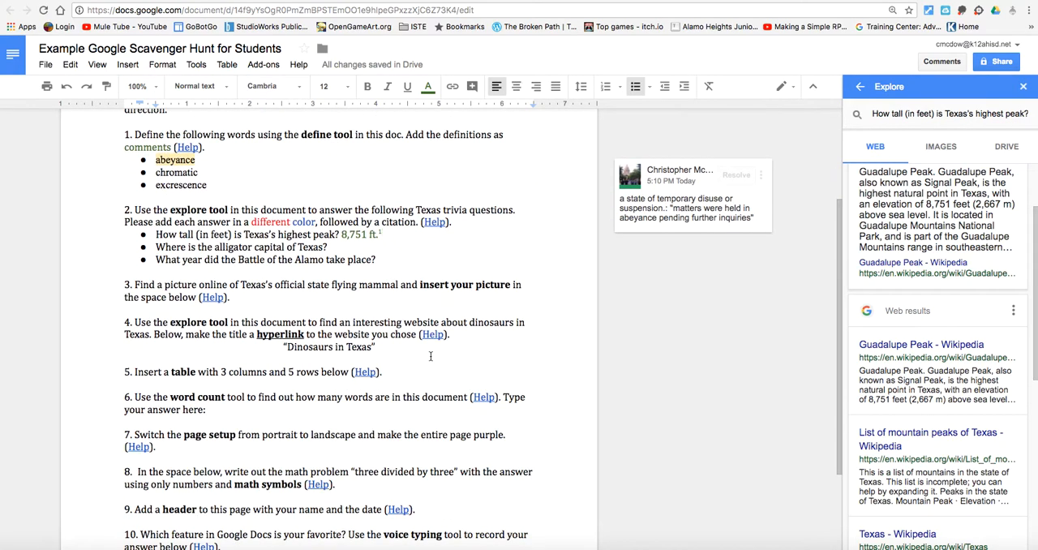
pyautogui.scroll(-3)
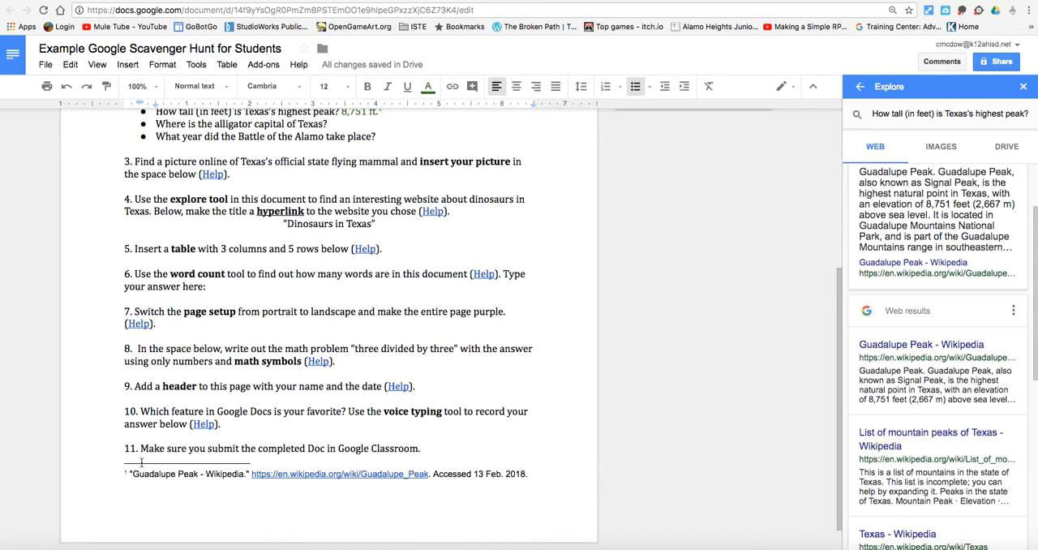
pyautogui.moveTo(551, 431)
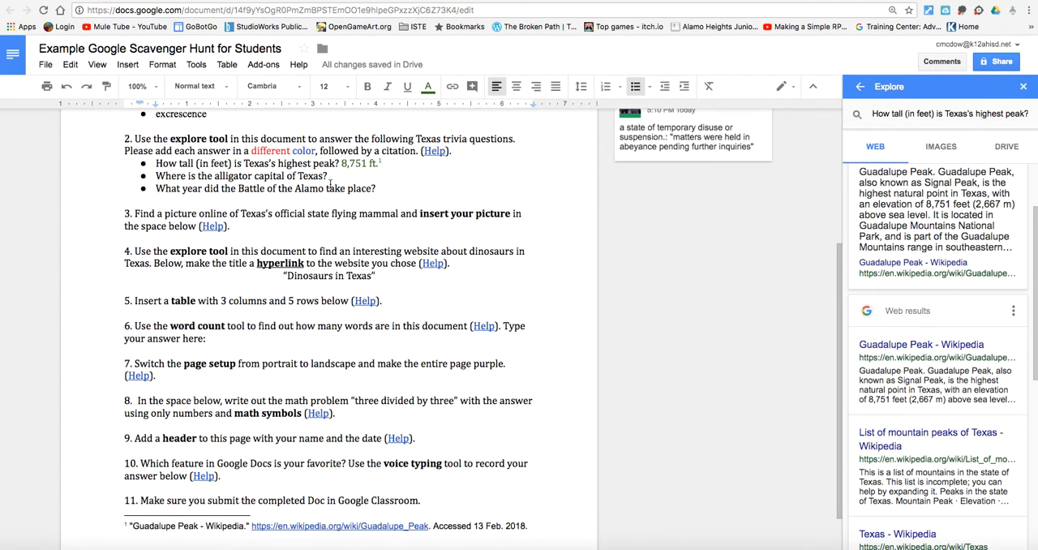
pyautogui.moveTo(436, 185)
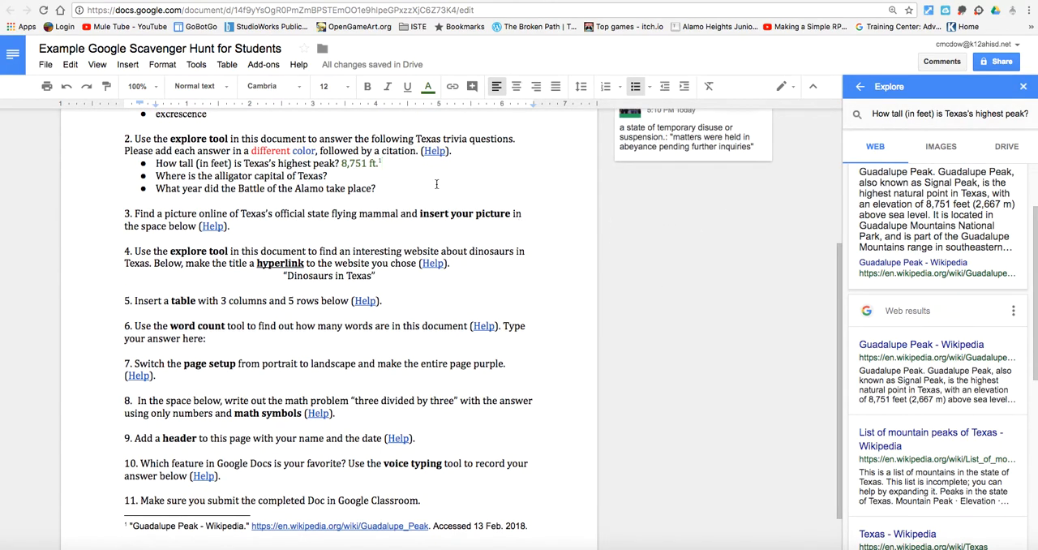